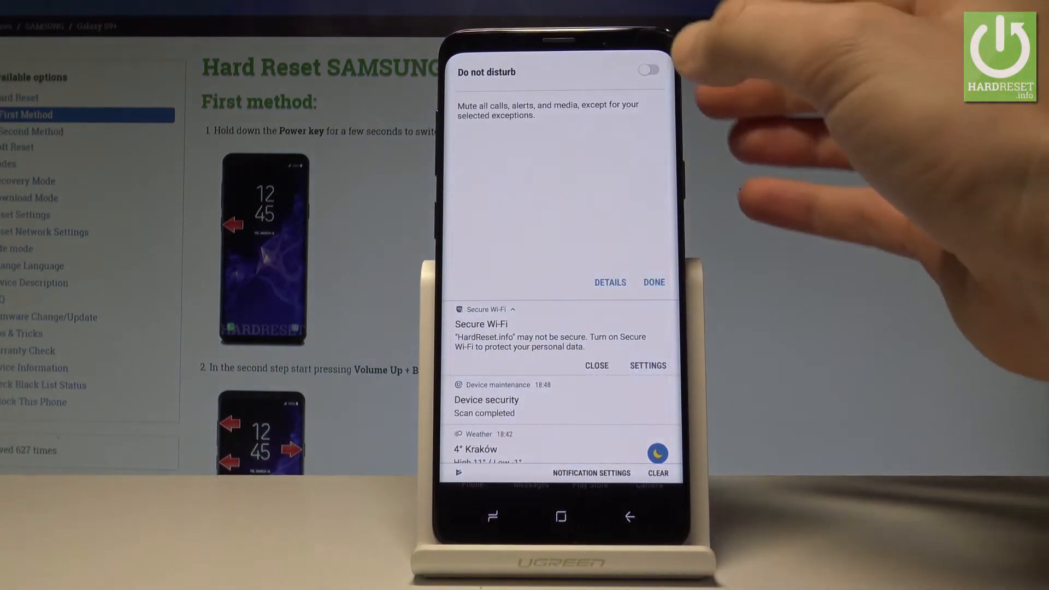
# Dismiss the Do not disturb quick panel with Done.
pyautogui.click(646, 70)
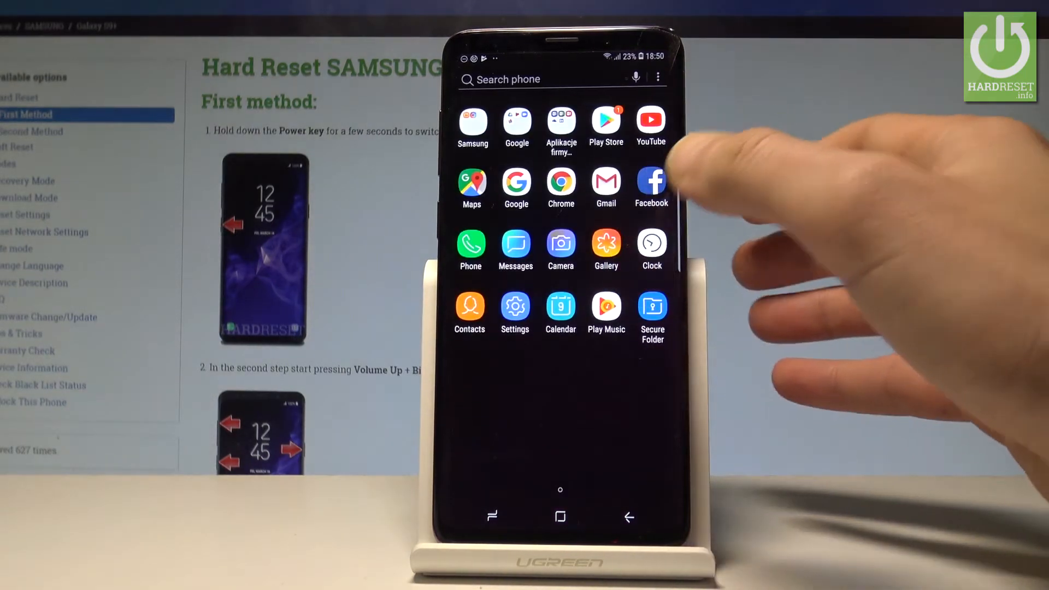
# Reach the Do not disturb page via Settings > Sounds and vibration.
pyautogui.click(515, 309)
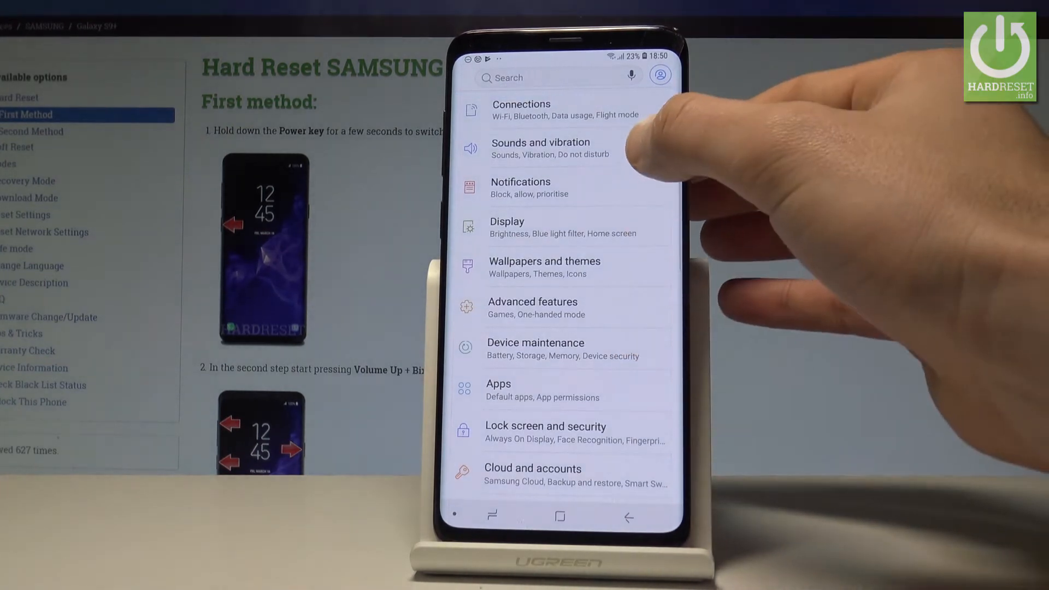
pyautogui.click(541, 147)
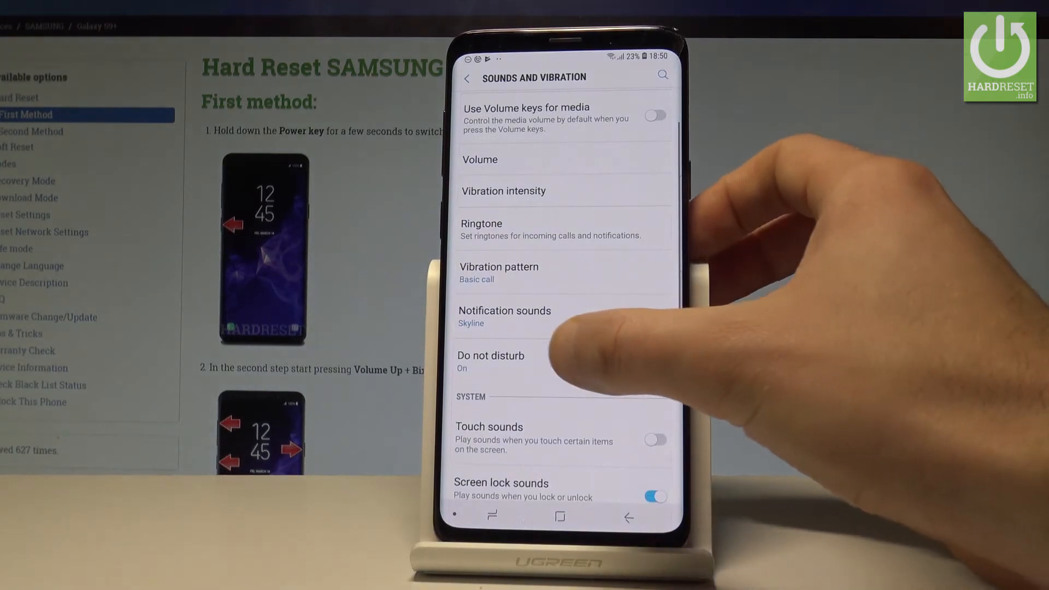
pyautogui.click(491, 362)
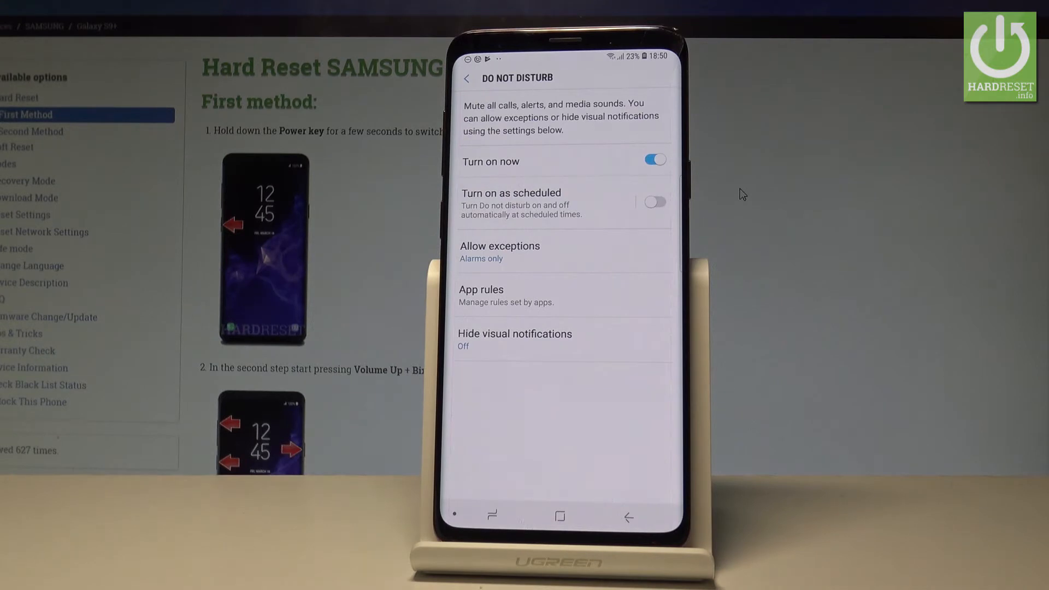
# Enable Turn on as scheduled for daily 22:00–07:00 and go to Allow exceptions.
pyautogui.click(654, 202)
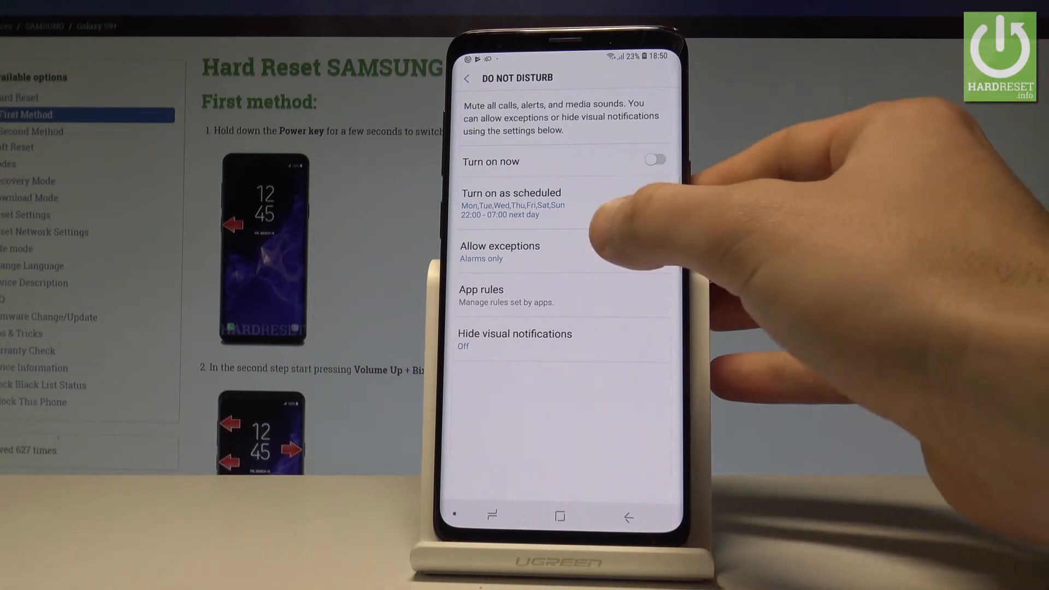
pyautogui.click(500, 246)
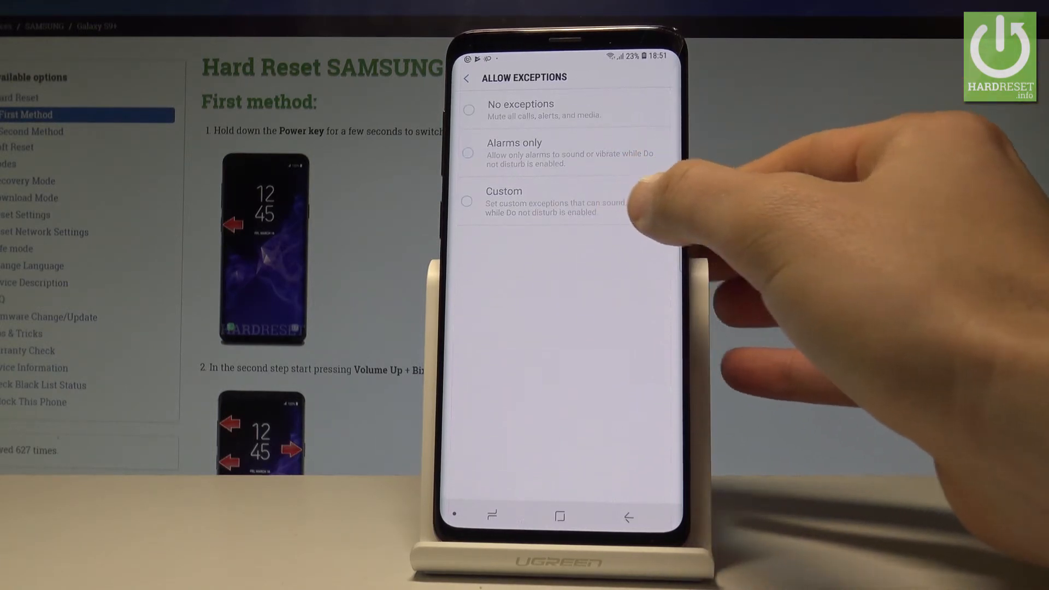
# Review the Custom 'Calls from' options, then choose No exceptions and go back.
pyautogui.click(466, 202)
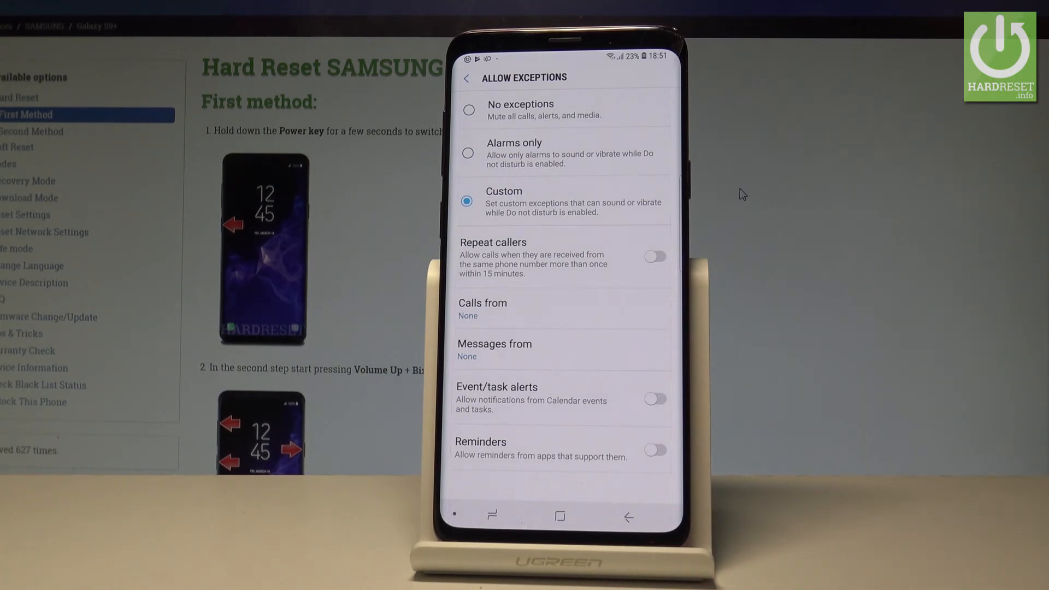
pyautogui.click(483, 309)
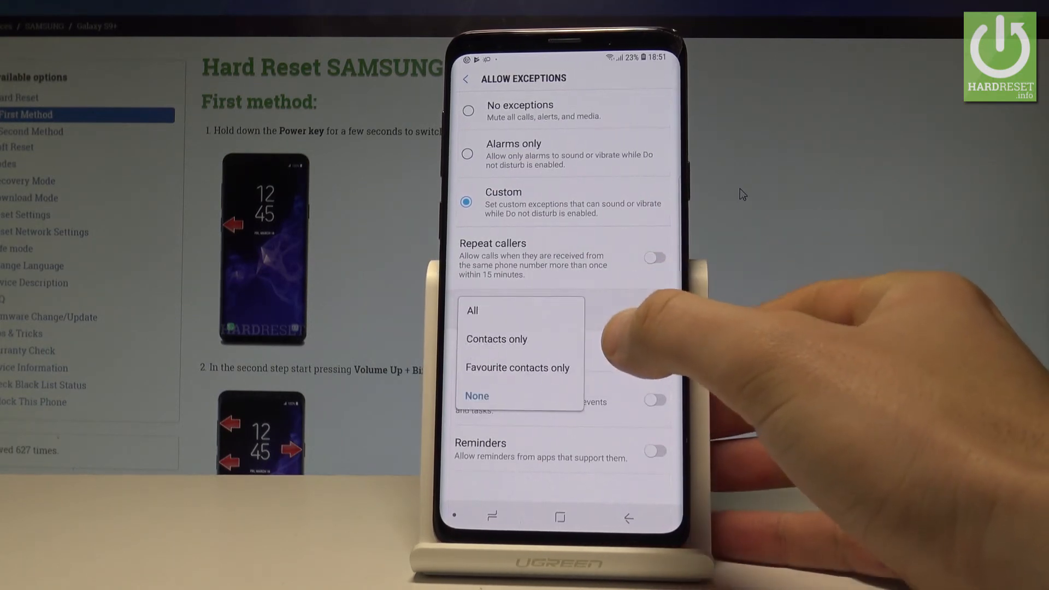
pyautogui.click(476, 395)
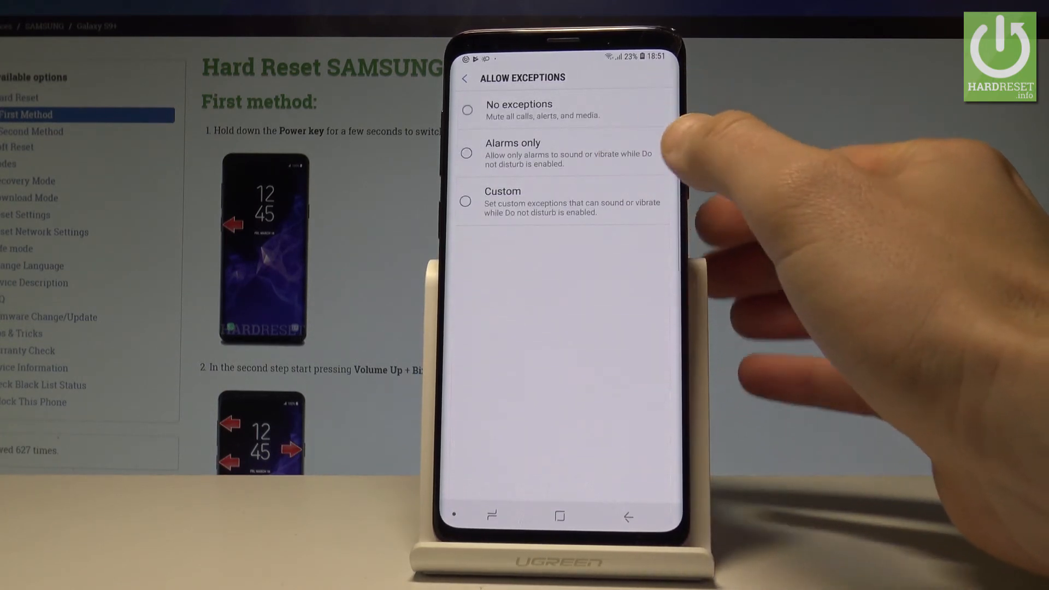
pyautogui.click(465, 109)
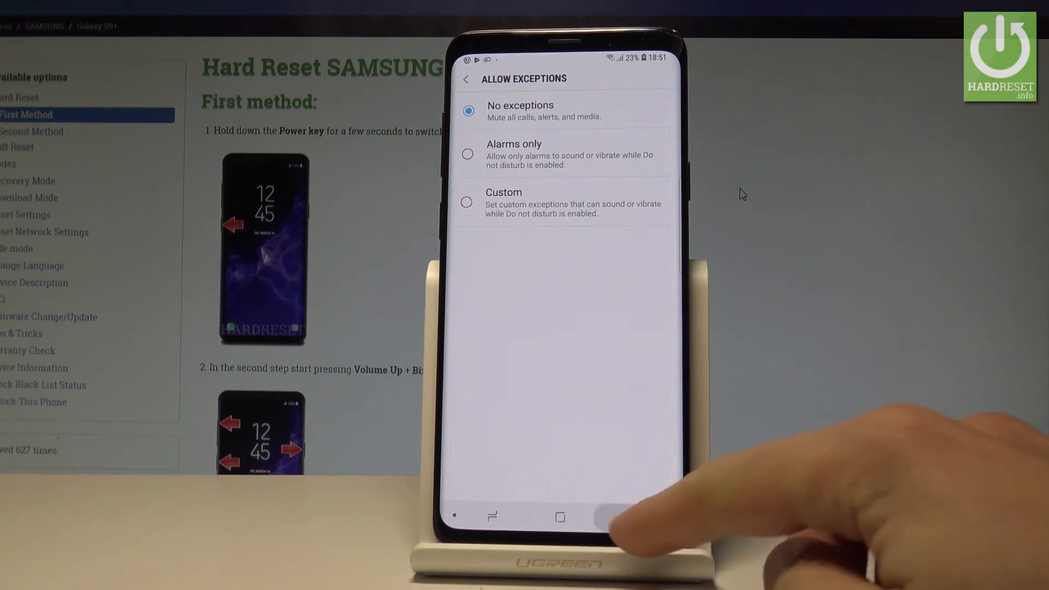
pyautogui.click(467, 78)
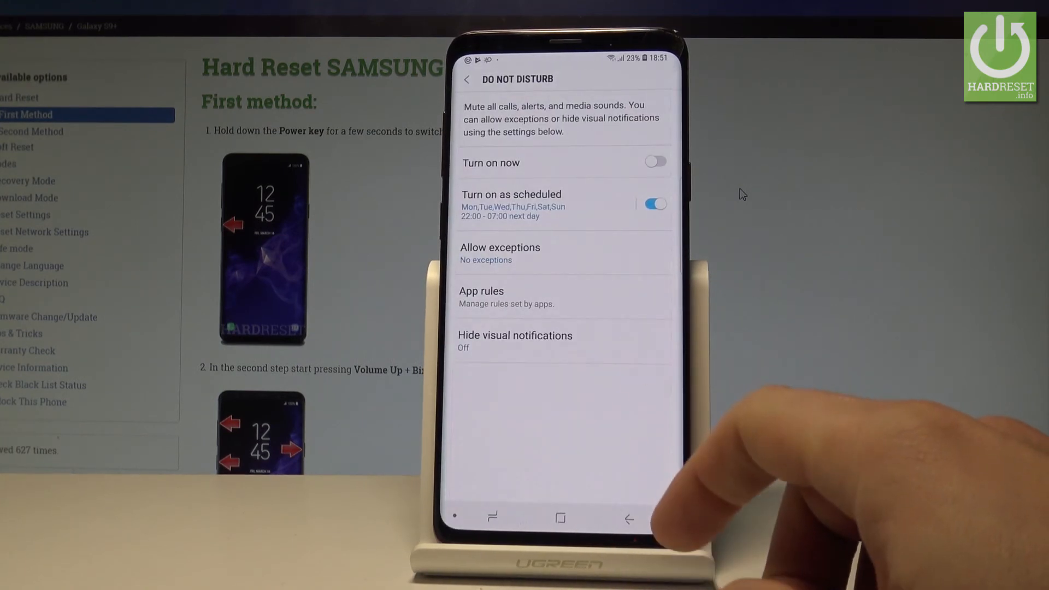